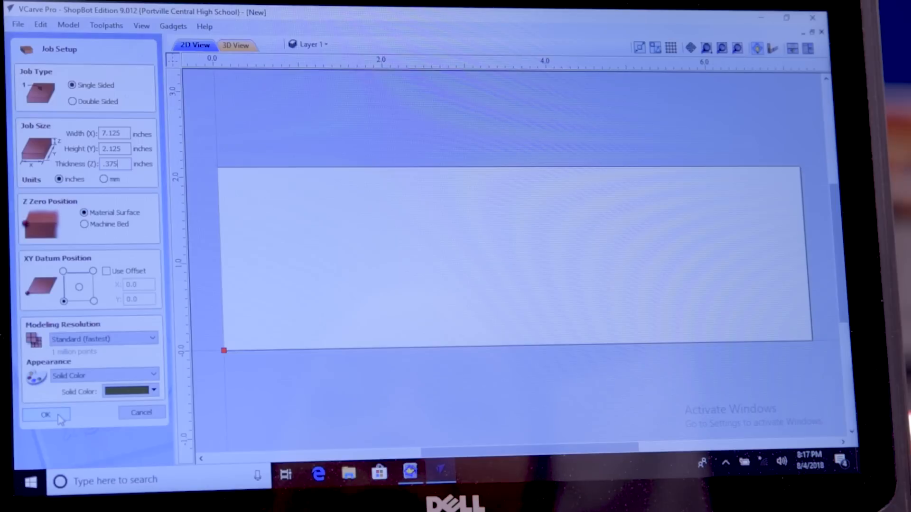
Confirm the 7.125 × 2.125 × 0.375 in job, add the text Xyla and a five-point star
click(46, 415)
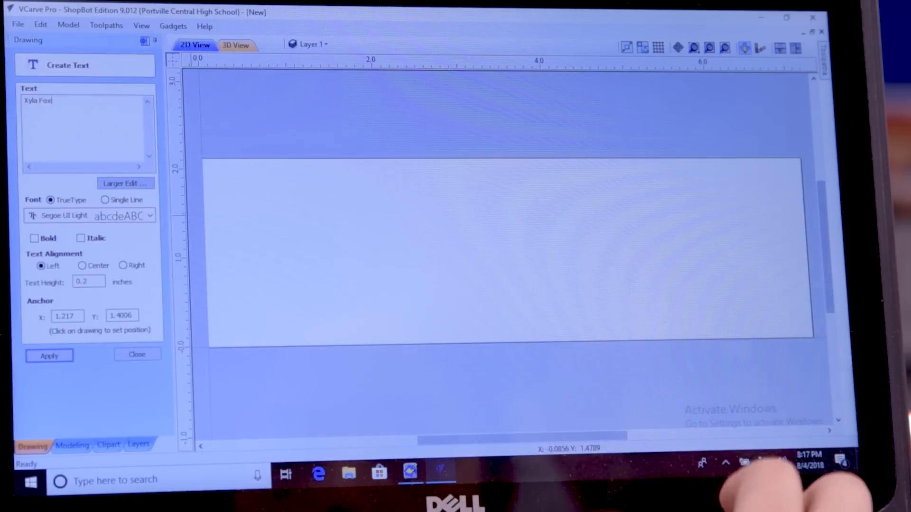
click(49, 356)
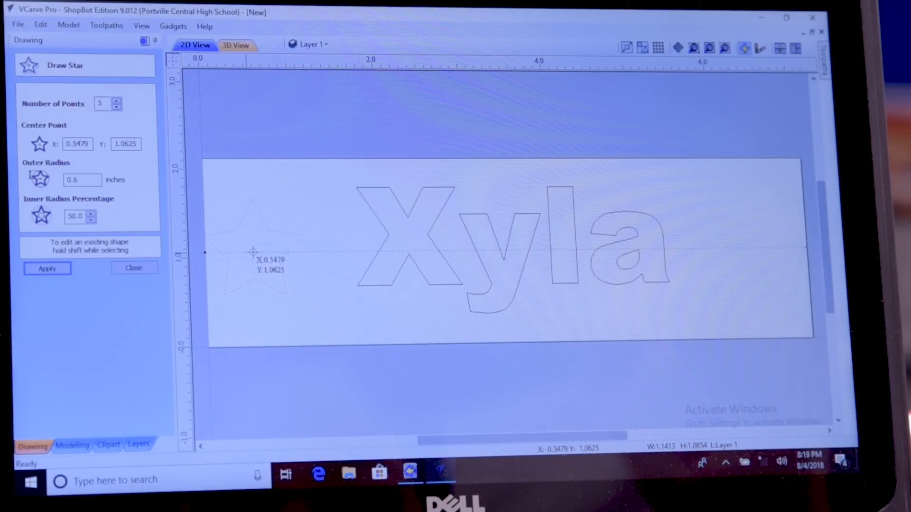
click(47, 268)
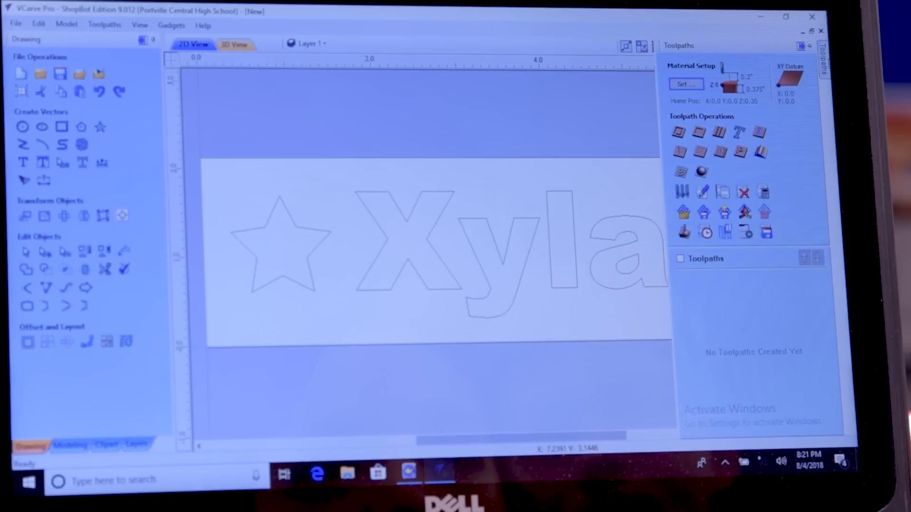
mouse_move(804, 46)
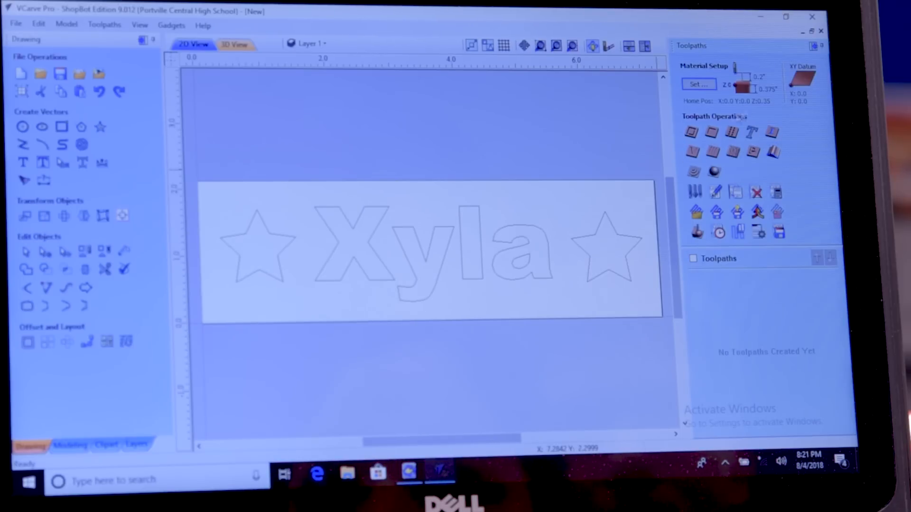
mouse_move(693, 152)
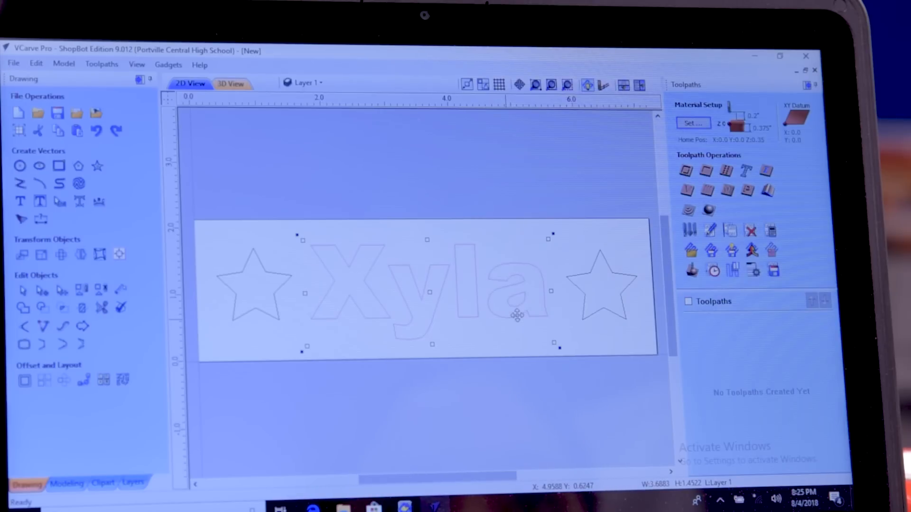
mouse_move(686, 190)
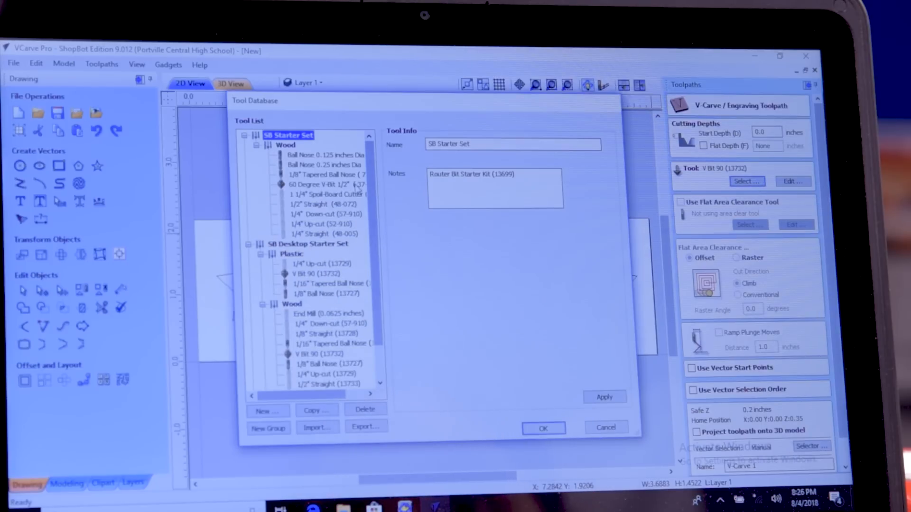
Calculate the Xyla V-carve with the 60 Degree V-Bit 1/2" and 0.125 in flat depth
click(328, 185)
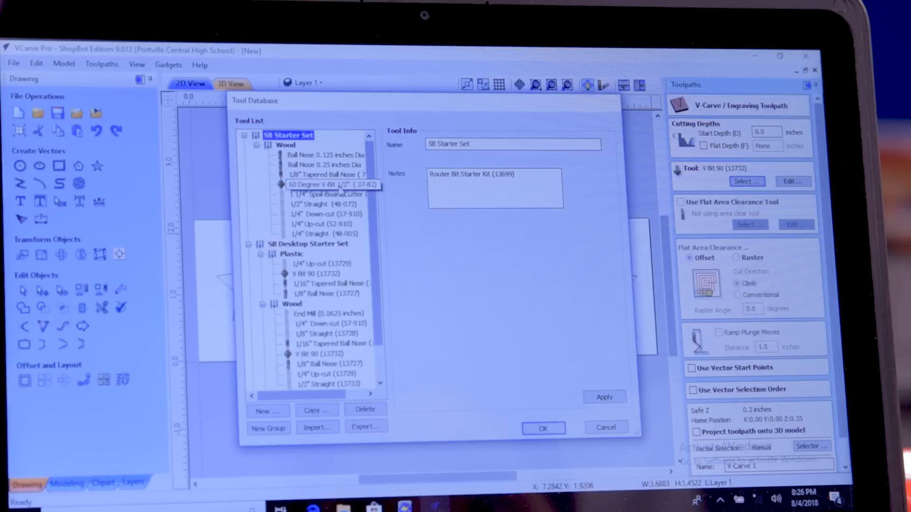
click(543, 428)
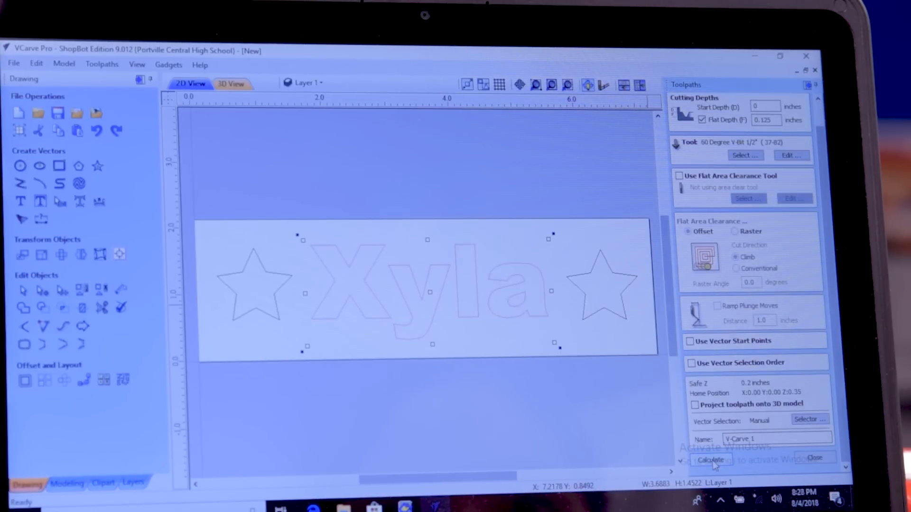
click(711, 459)
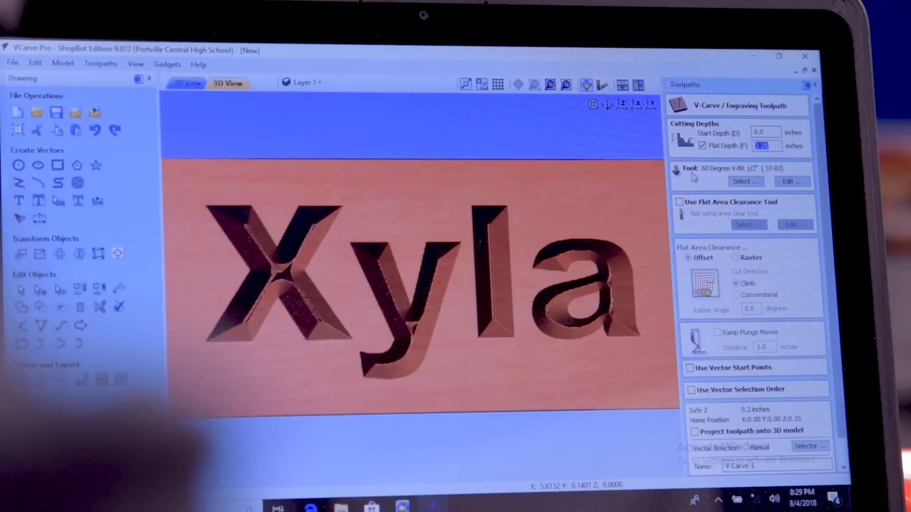
Close the V-carve settings, keeping V-Carve 1 and returning to the 2D view
click(186, 83)
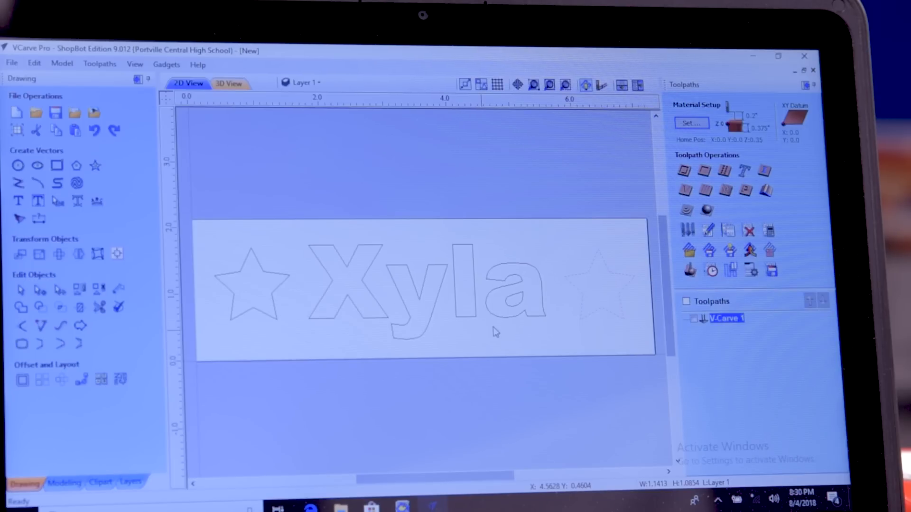
Configure a 0.125 in pocket for both stars using the 1/8" Ball Nose (13727) bit
click(703, 171)
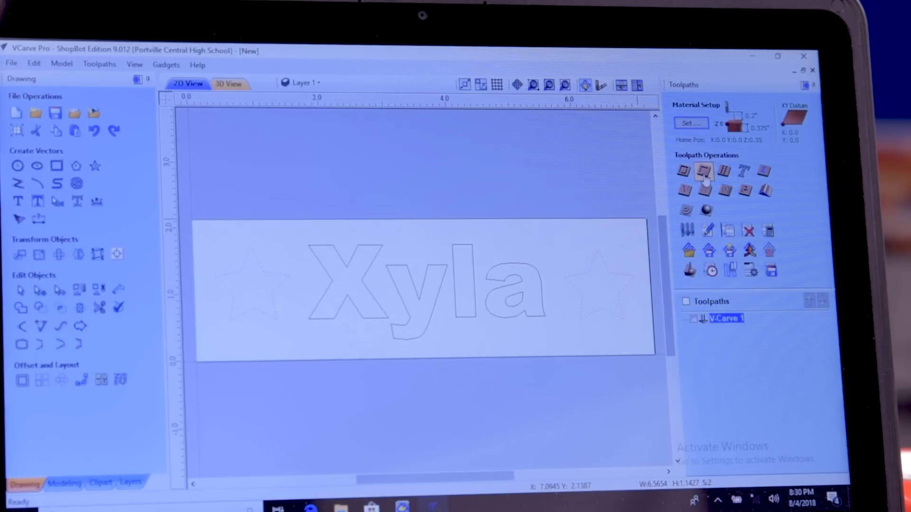
click(704, 170)
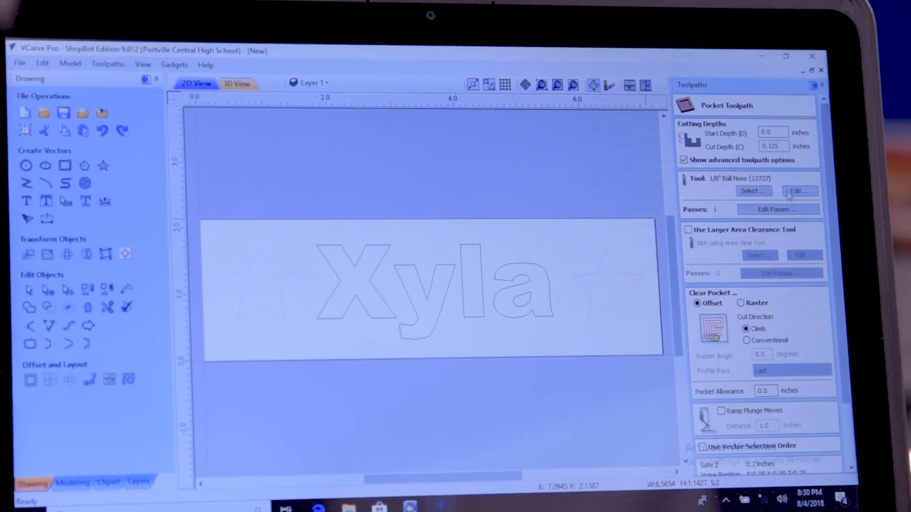
click(798, 191)
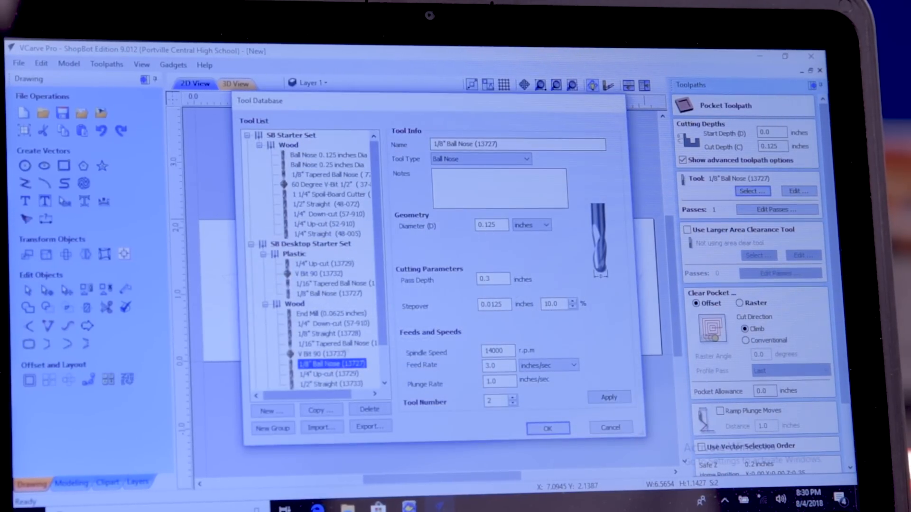
click(332, 364)
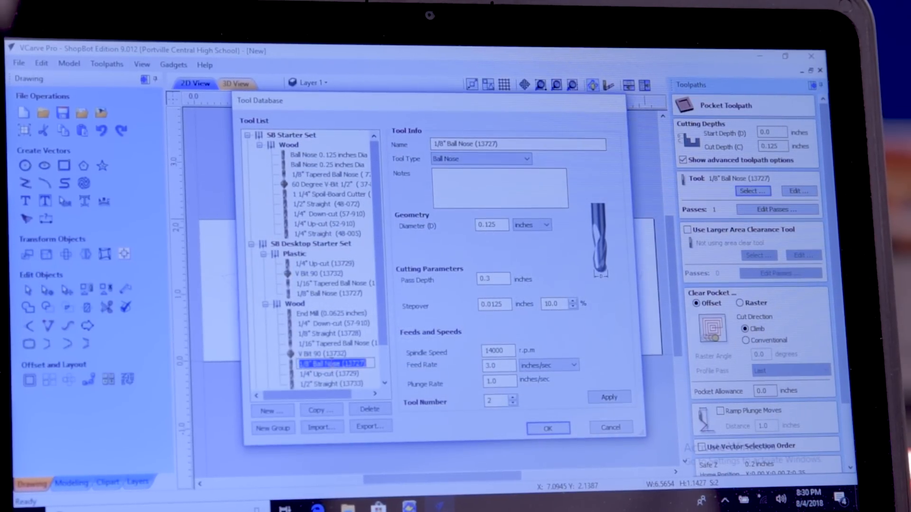
click(547, 428)
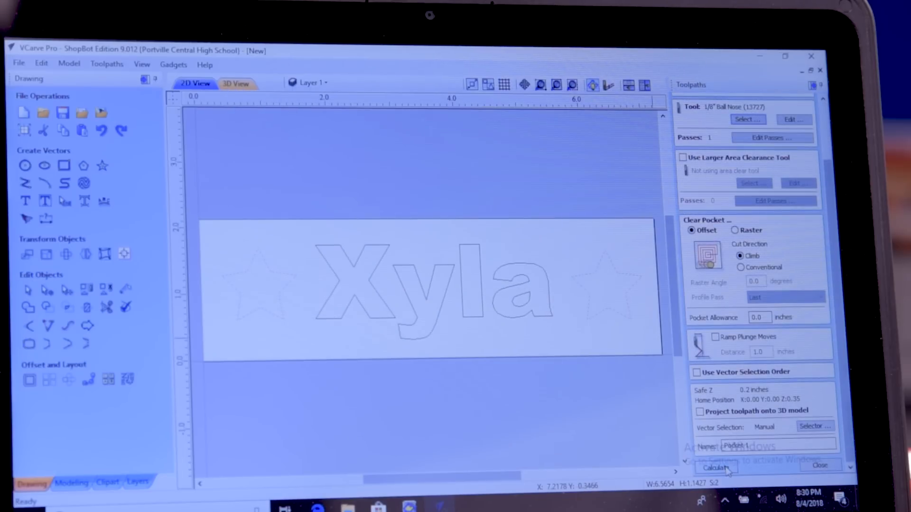
Calculate the star pocket, preview all toolpaths, and bring up toolpath saving
click(715, 468)
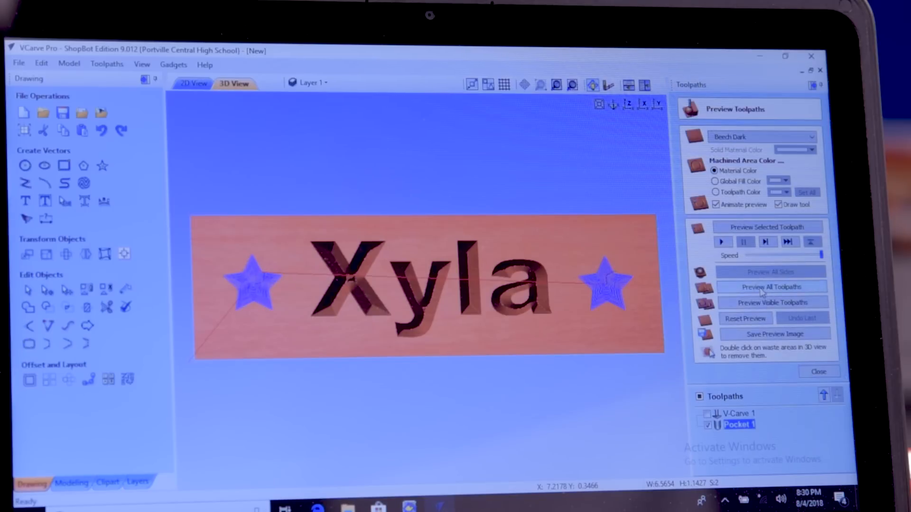
click(771, 287)
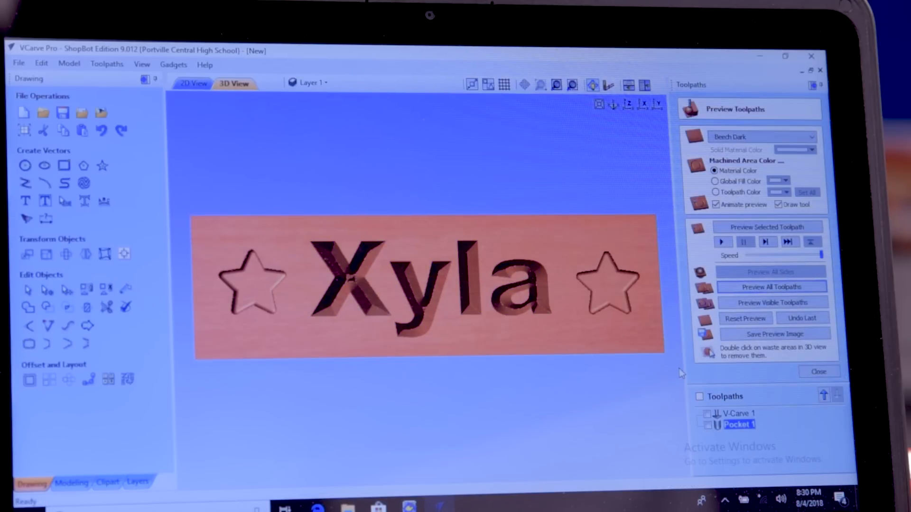
click(818, 372)
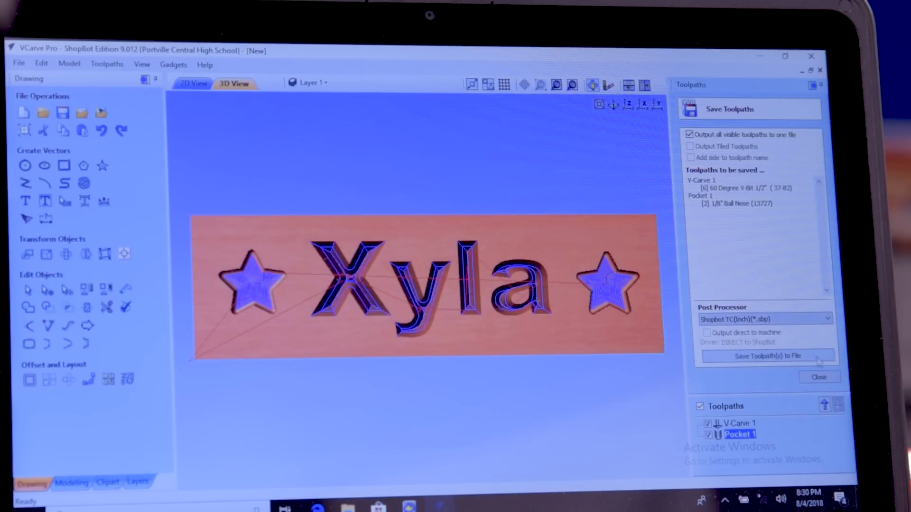
Save both toolpaths as a ShopBot file named Xyla in Documents
click(766, 356)
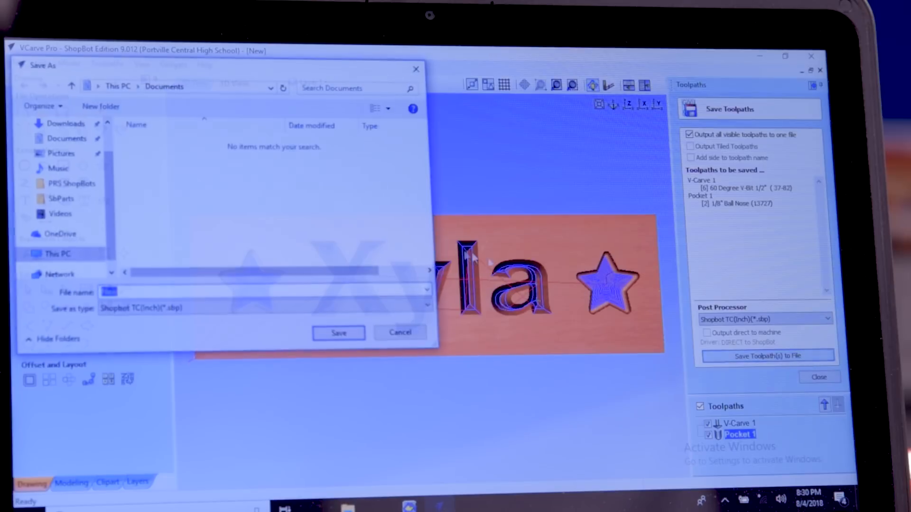
text(X)
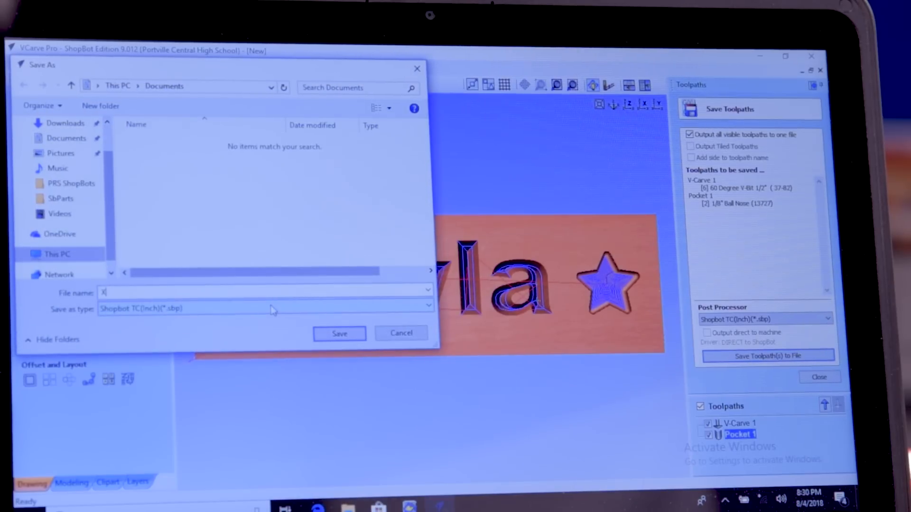
text(yla)
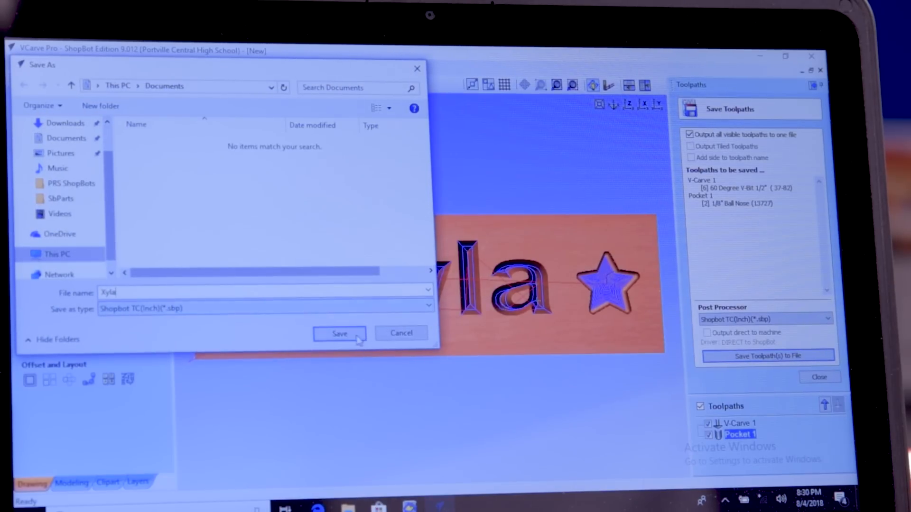
click(340, 333)
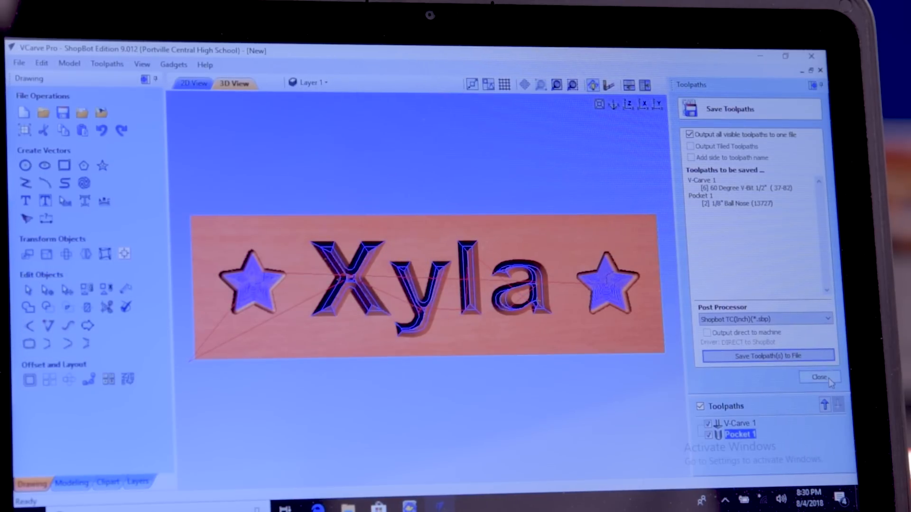
click(819, 378)
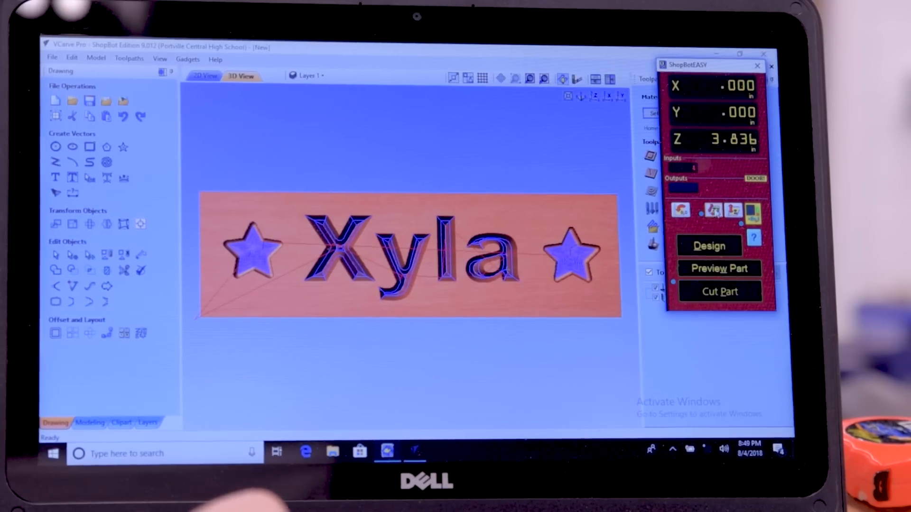
Start Cut Part to bring up the ShopBot part-file chooser
click(719, 291)
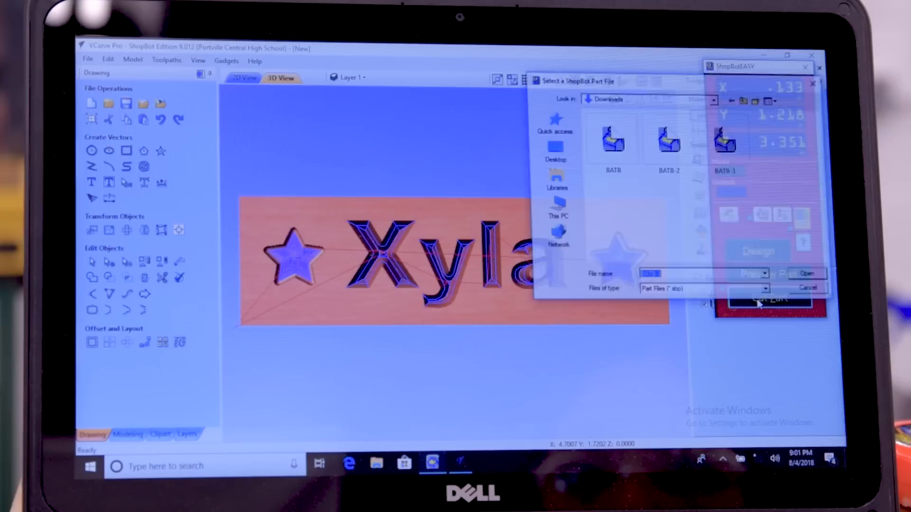
Load Xyla.sbp from Documents, start the cut, and confirm tool 6 and the Z zero
click(555, 177)
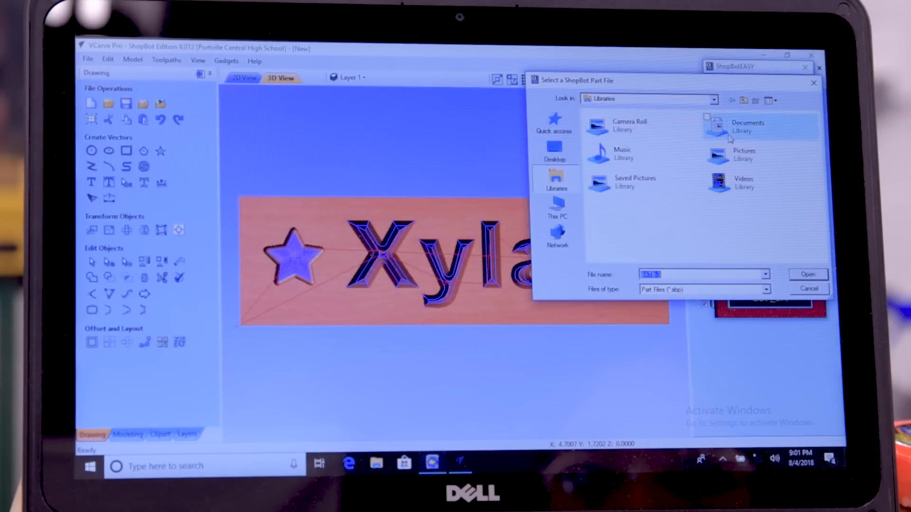
click(806, 275)
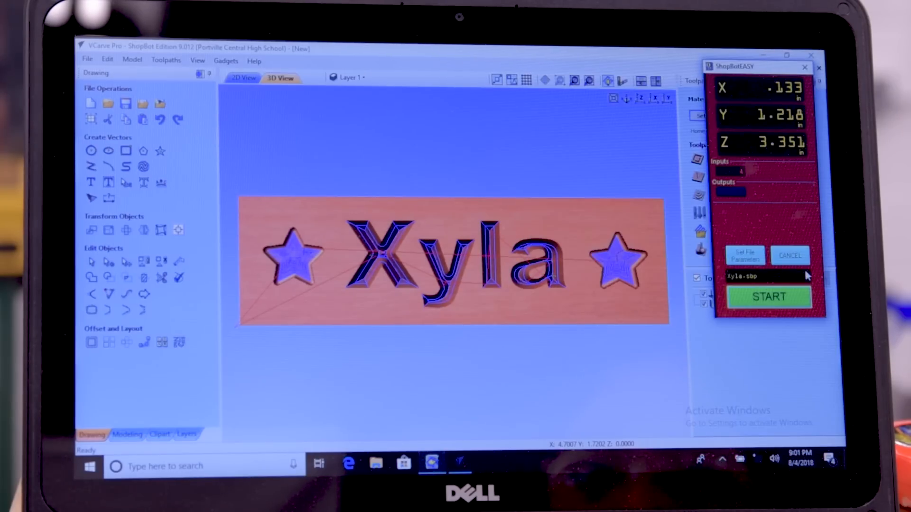
click(768, 297)
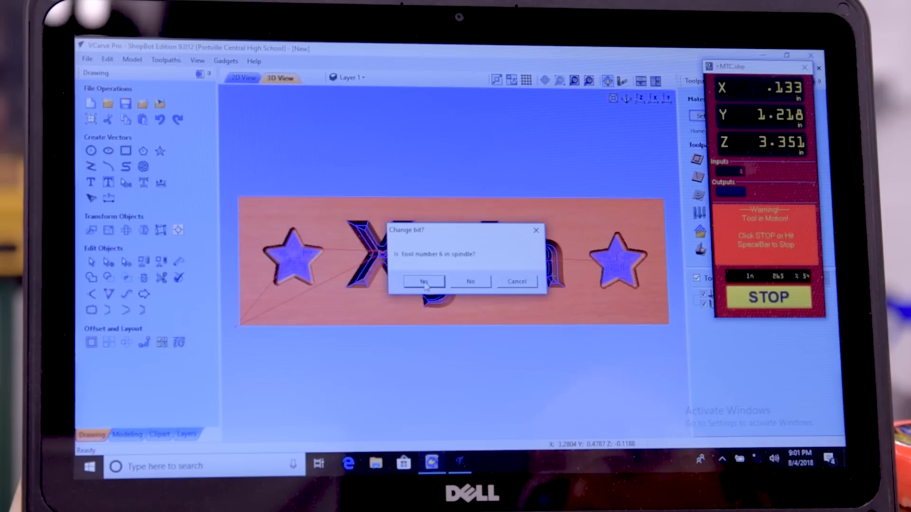
click(423, 281)
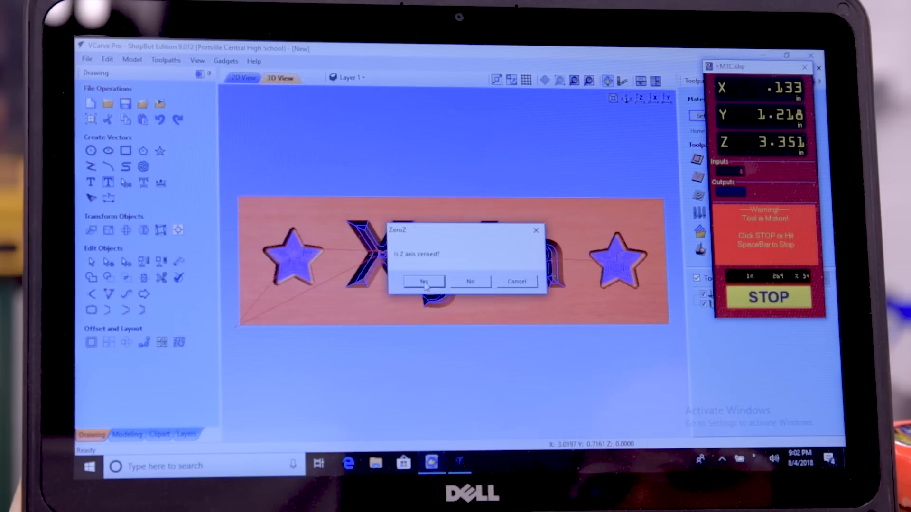
click(423, 280)
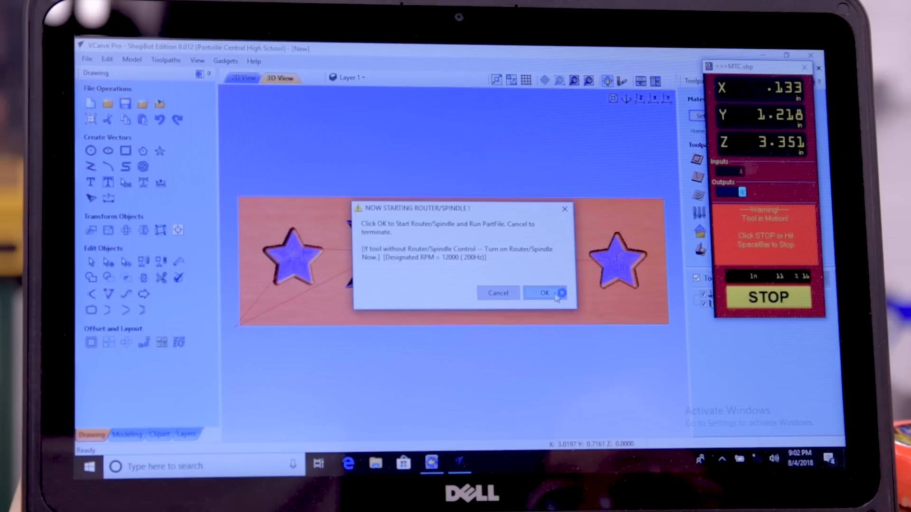
Start the router/spindle and let the V-carve toolpath run
click(545, 293)
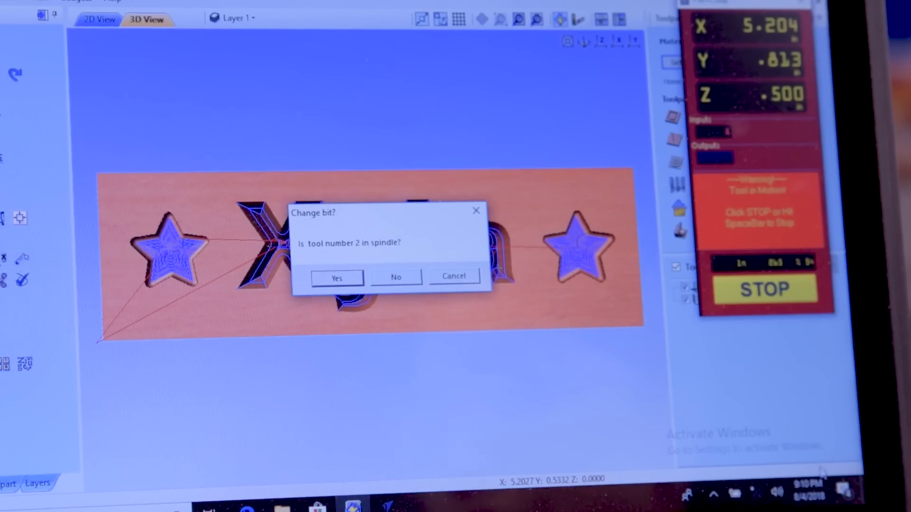
Answer that tool 2 is not loaded and bring up the jog keypad for the bit change
click(335, 277)
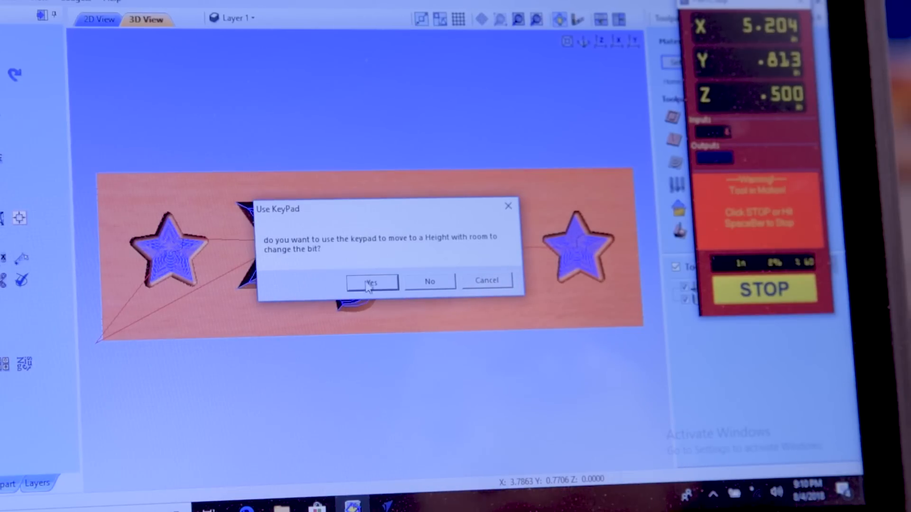
click(371, 281)
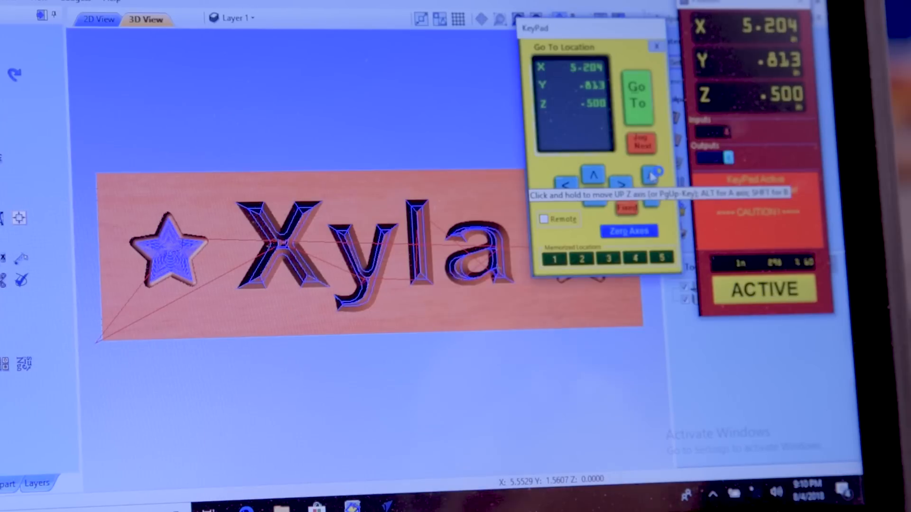